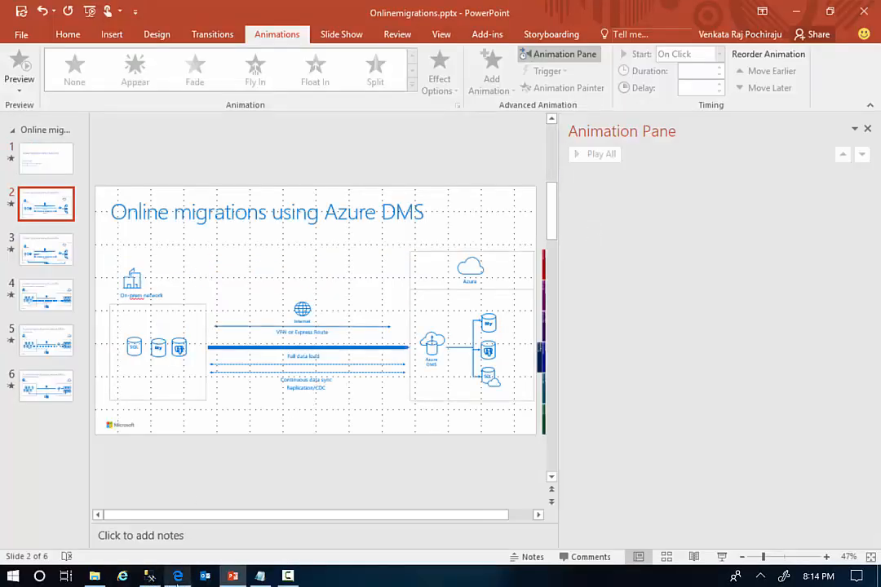
Save target dmazuresqldbserver.database.windows.net with SQL authentication and encrypted connection.
left_click(177, 576)
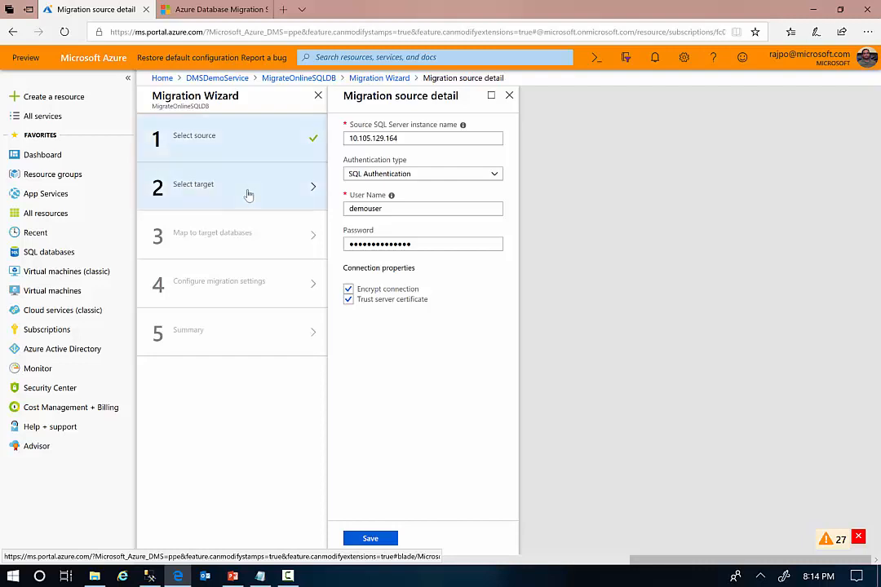
left_click(369, 538)
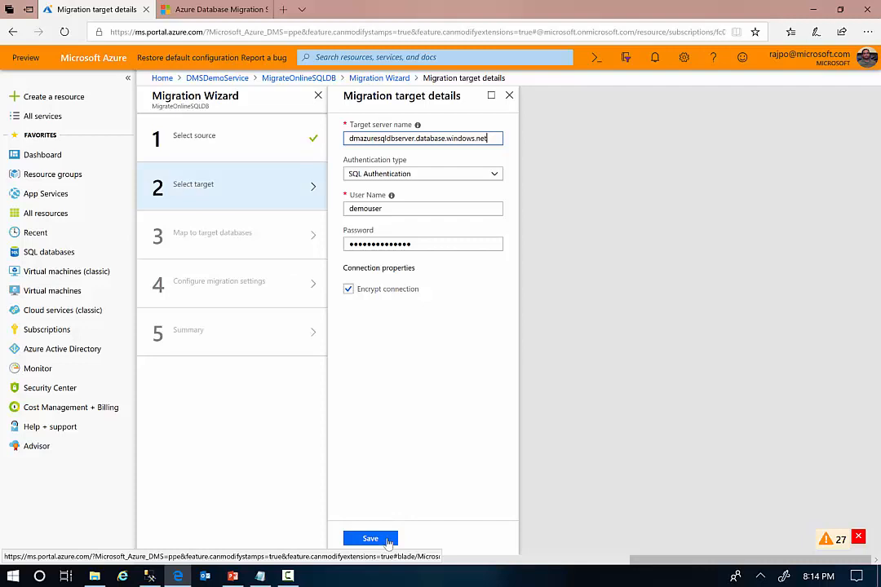
left_click(369, 539)
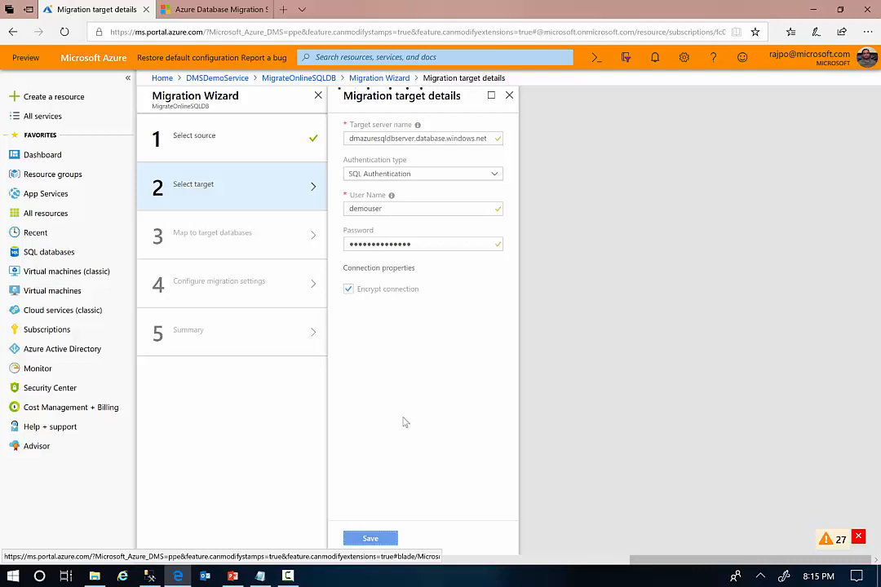
left_click(371, 538)
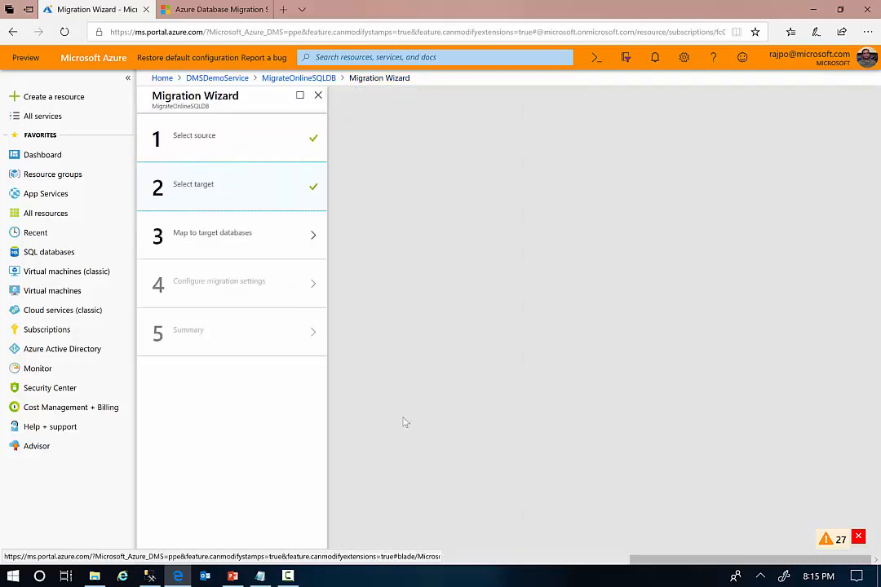
Map source HRMinDowntime to target HRMindowntime and confirm both tables are selected.
left_click(232, 235)
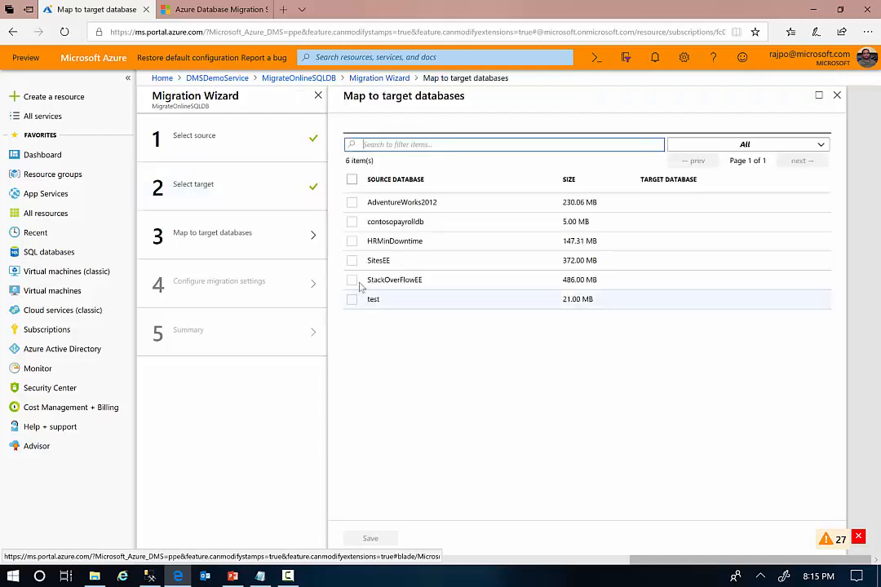
left_click(352, 241)
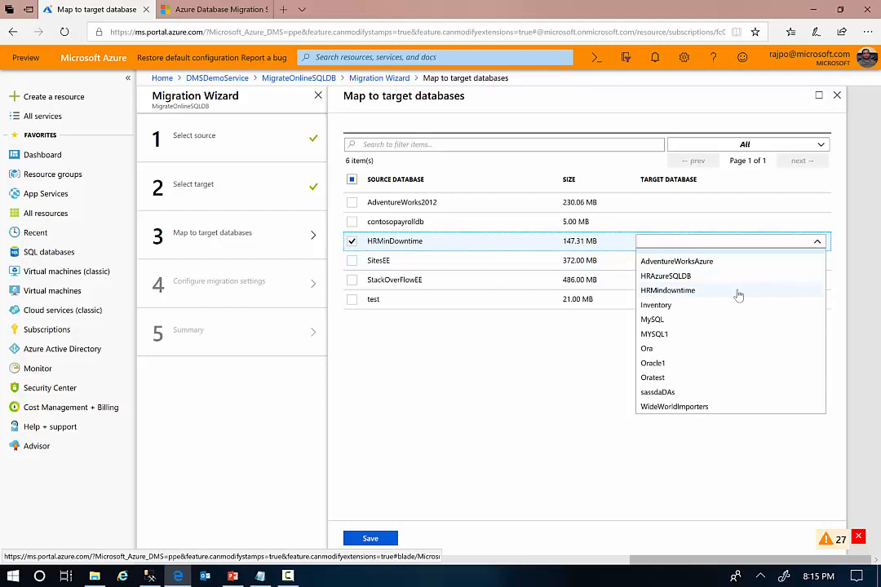
left_click(668, 290)
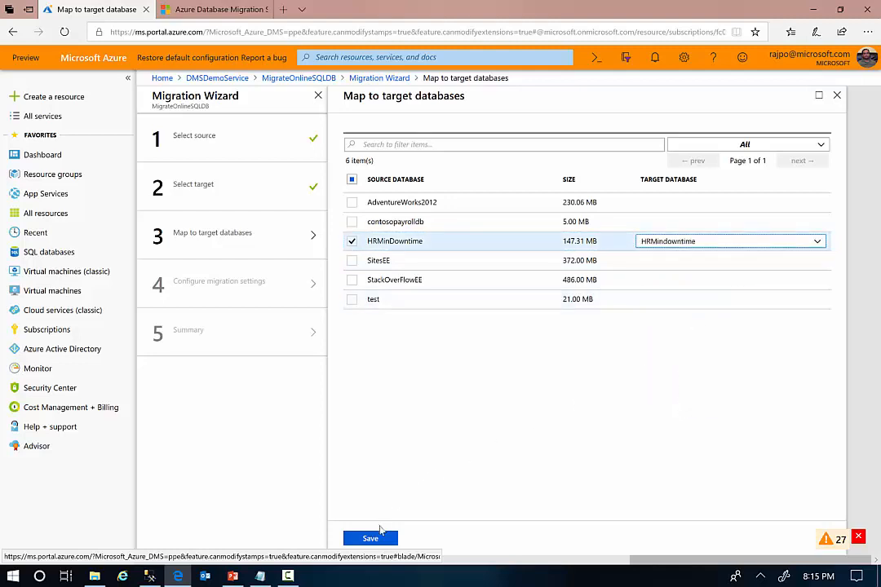
left_click(369, 537)
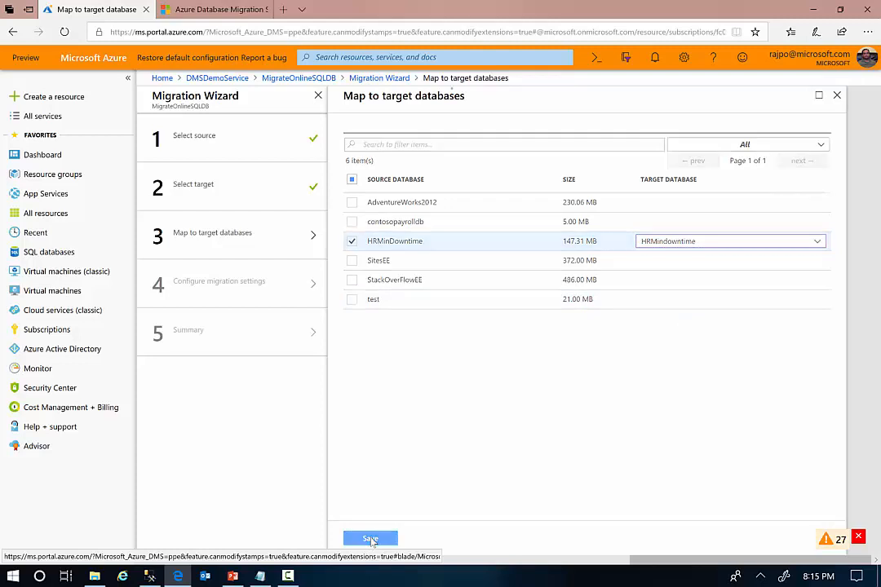
left_click(370, 538)
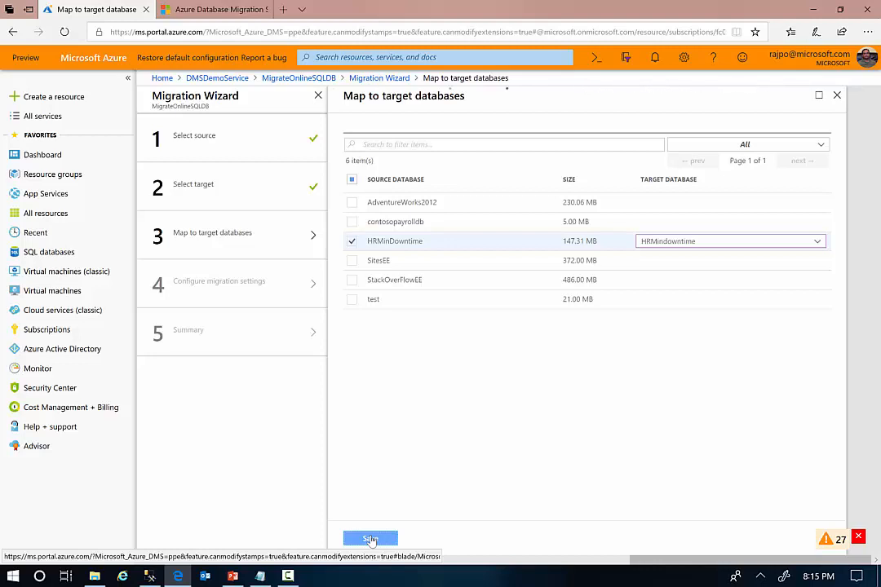
left_click(369, 539)
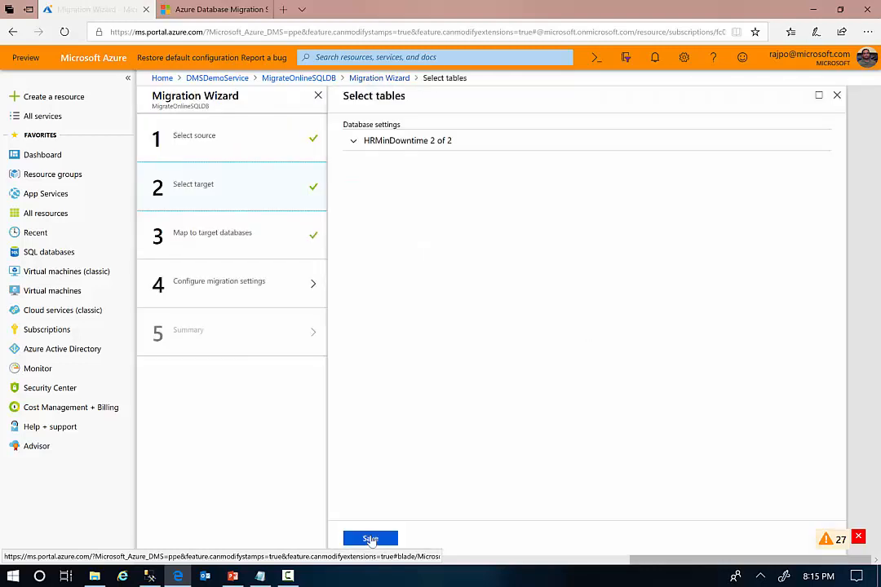
left_click(353, 140)
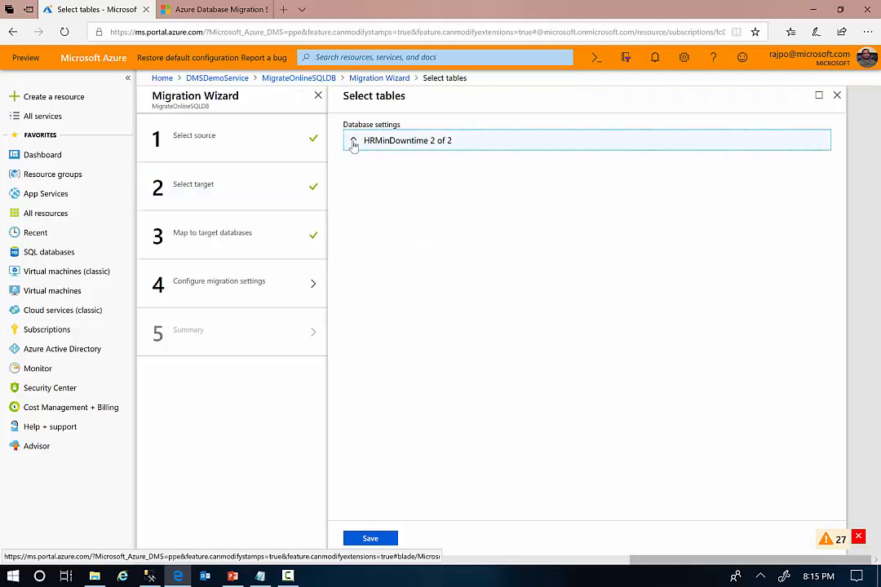
left_click(353, 141)
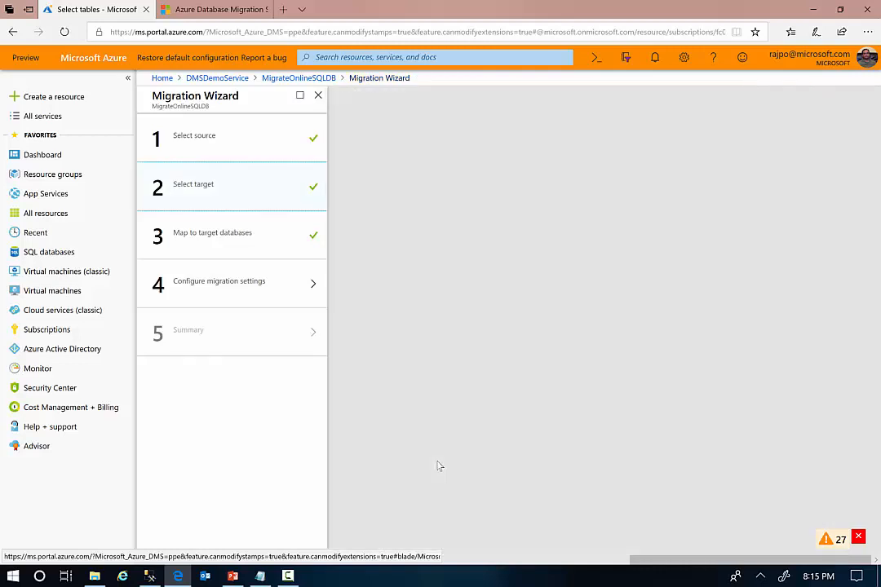
Name the migration activity 'Runmigration' and finish creating the MigrateOnlineSQLDB project.
left_click(231, 283)
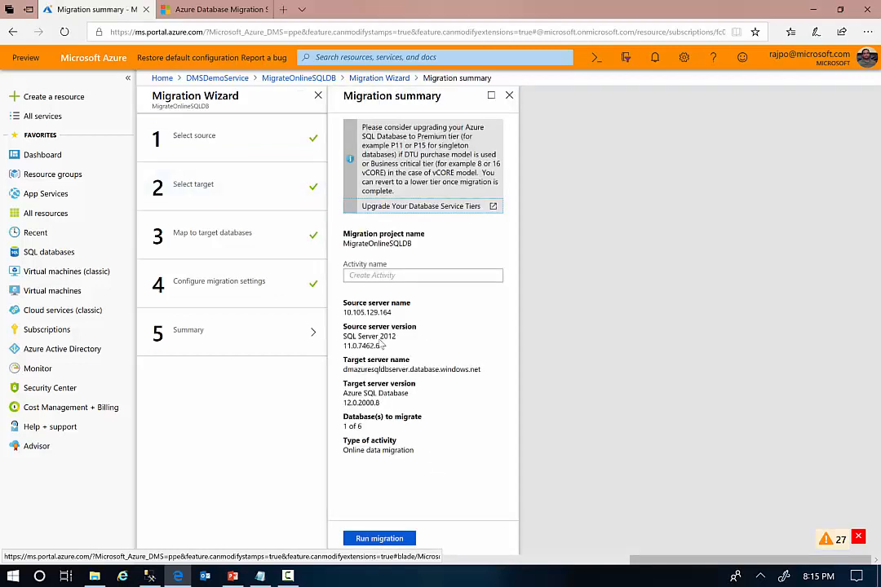
left_click(423, 274)
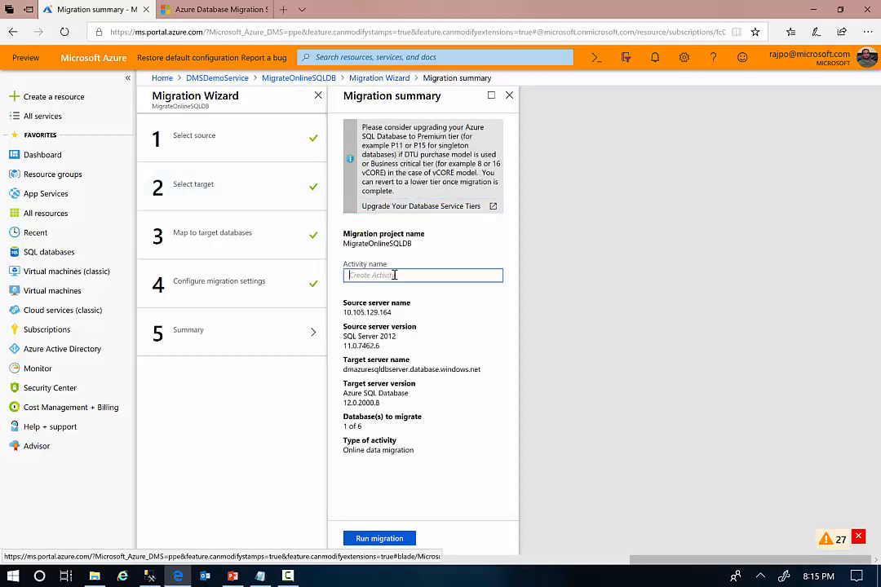
type("Runm")
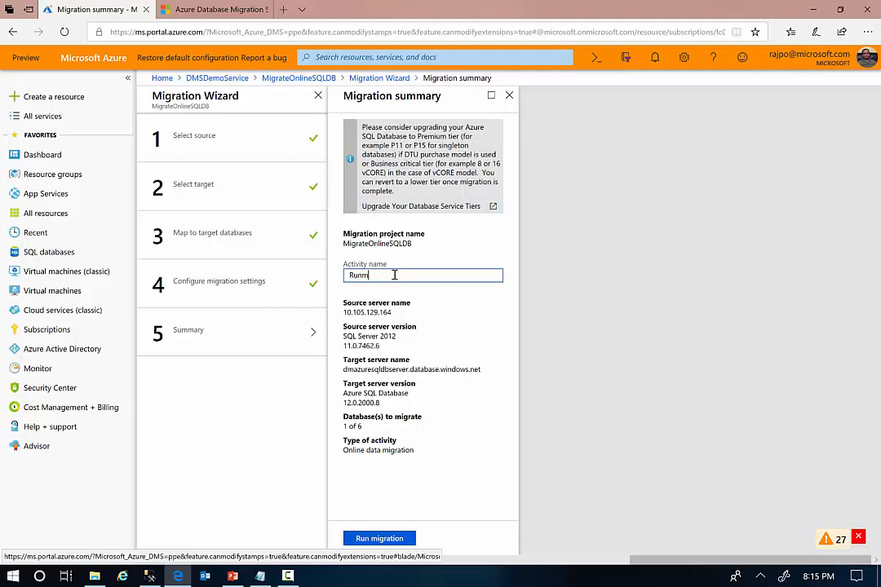
type("igration")
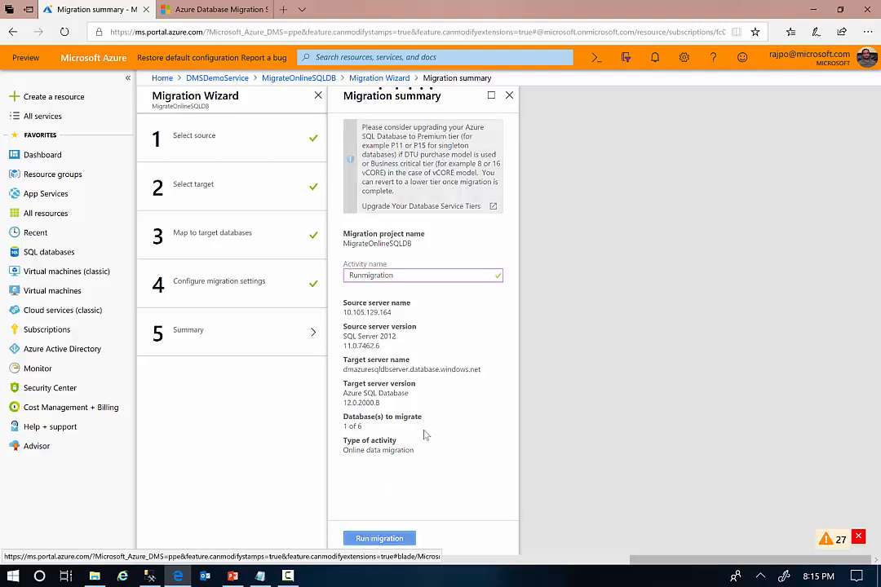
left_click(379, 538)
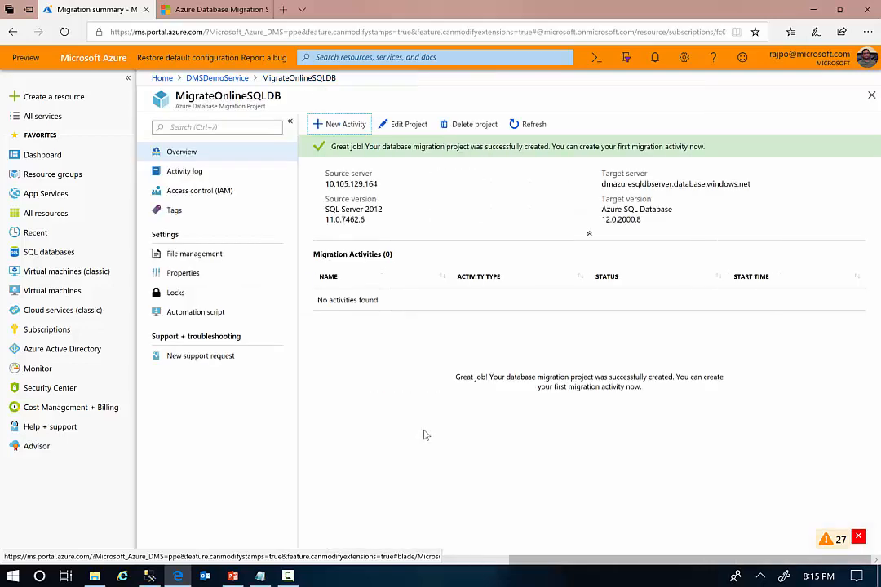
Open HRMinDowntime's migration details in Runmigration and view its incremental data sync.
left_click(338, 124)
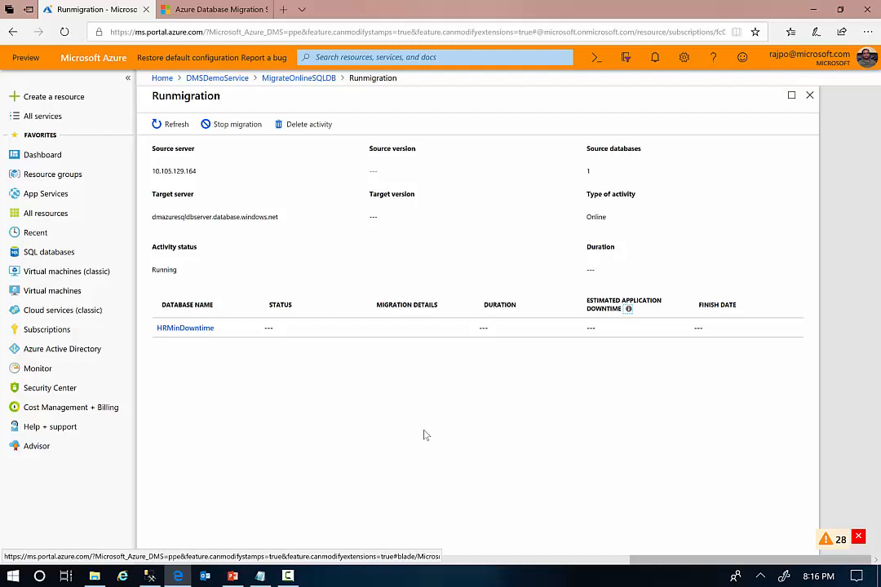
mouse_move(397, 429)
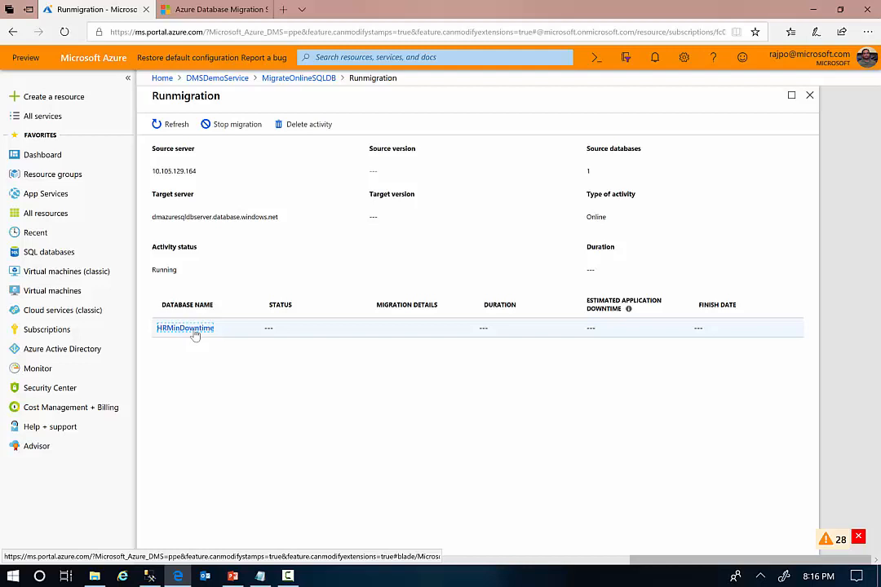
left_click(185, 328)
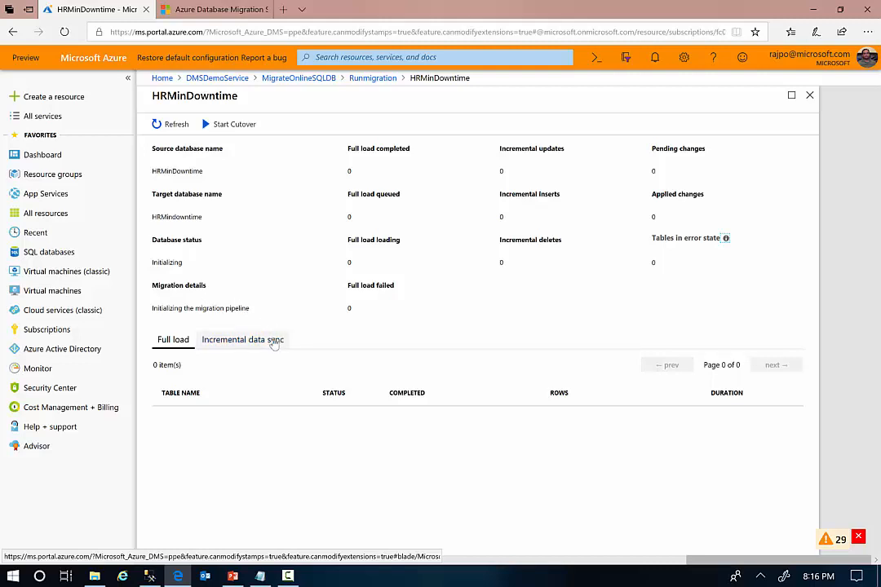
left_click(242, 339)
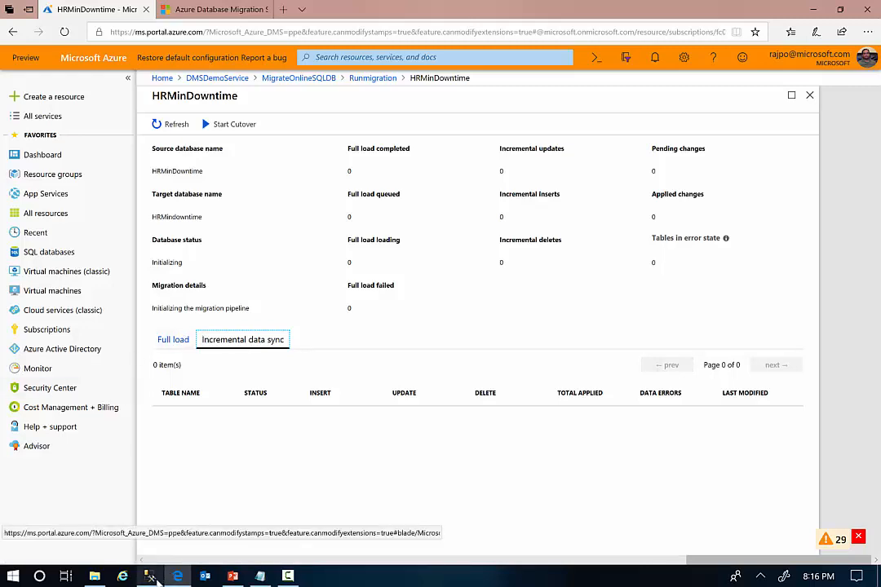
In SSMS, insert a Marketing Regional office row into the source Department table.
left_click(149, 576)
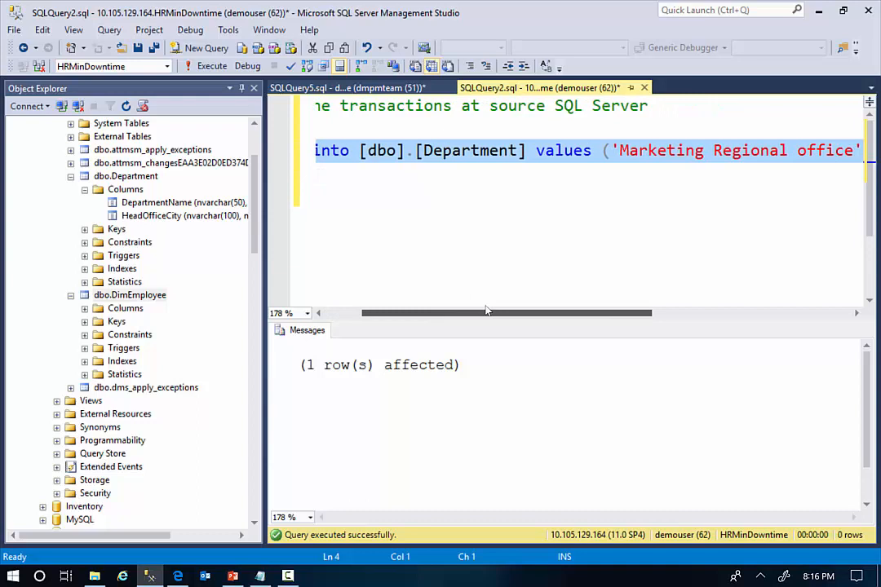
scroll("left", 3)
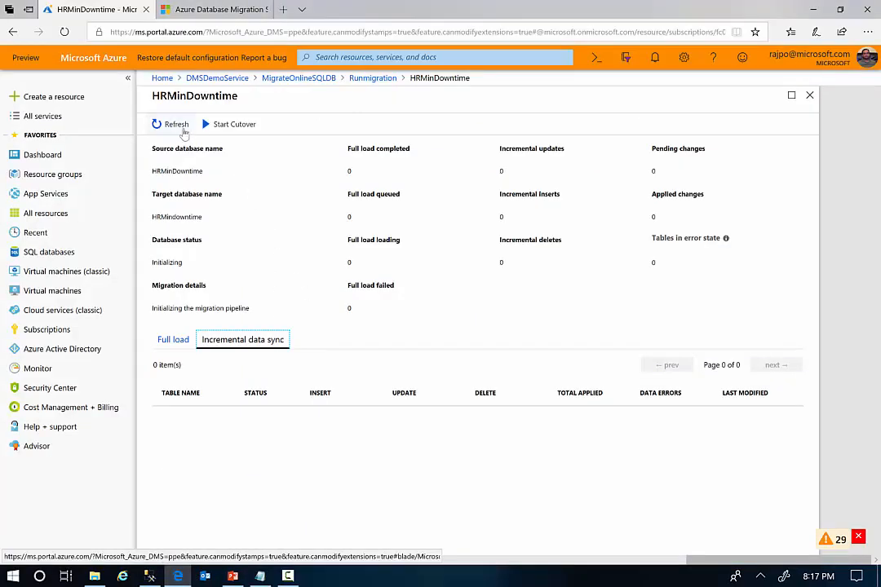
Refresh HRMinDowntime's progress, checking full load and incremental sync until Ready to cutover.
left_click(171, 124)
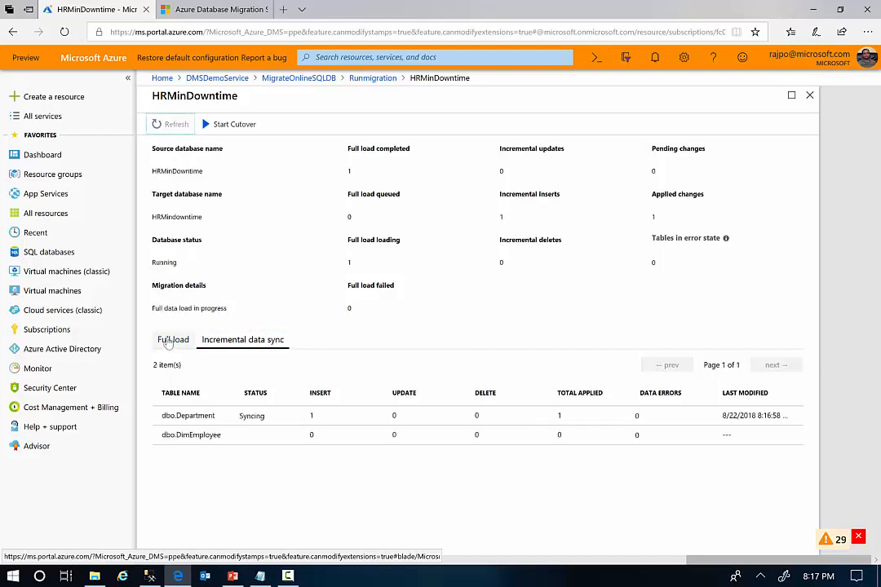
left_click(172, 339)
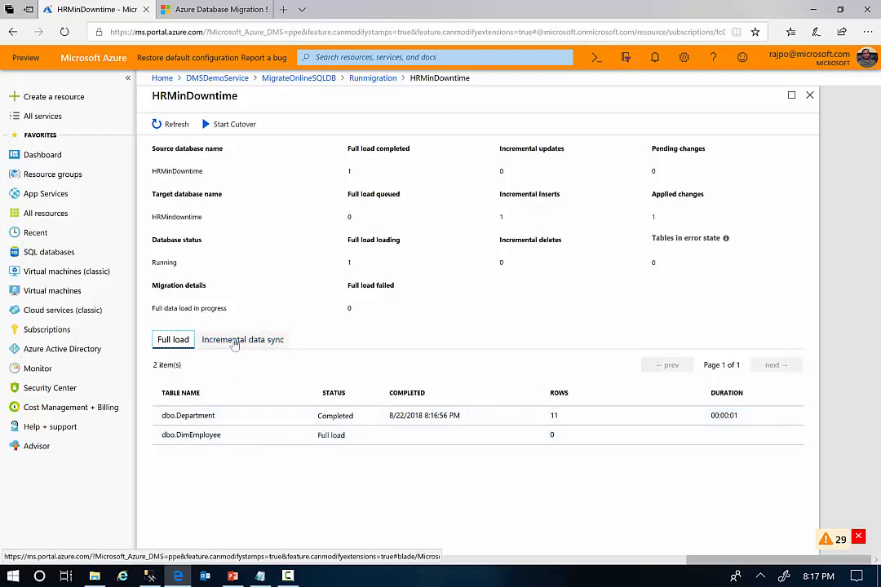
left_click(242, 339)
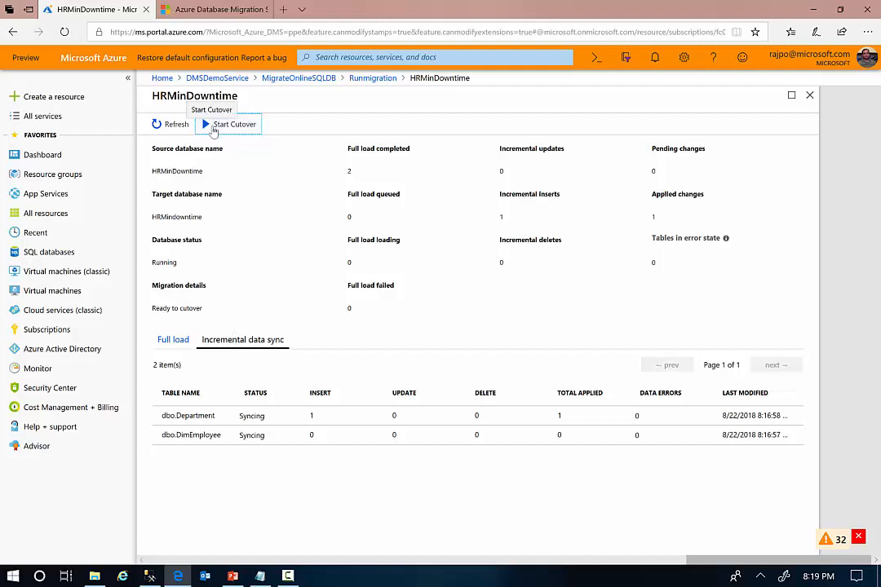
mouse_move(214, 131)
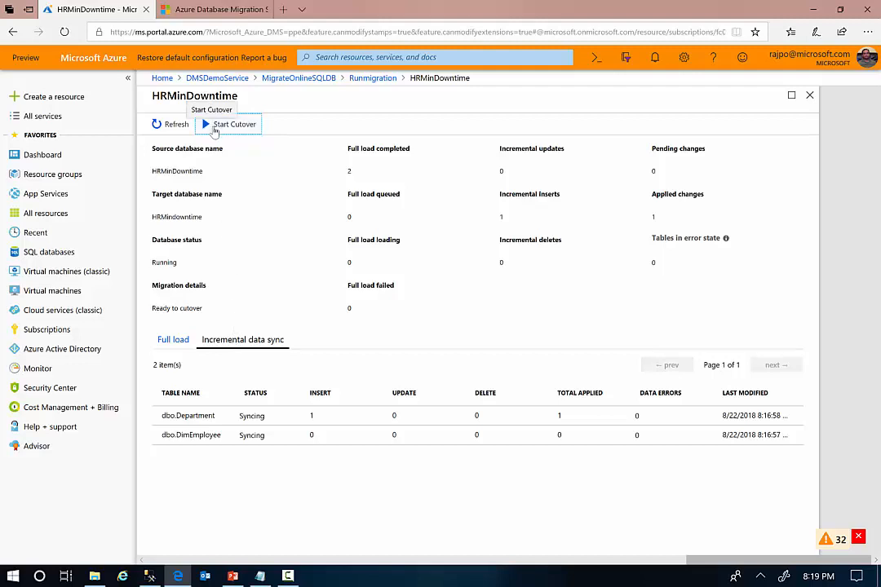
Confirm and apply the HRMinDowntime cutover with zero pending changes.
left_click(235, 124)
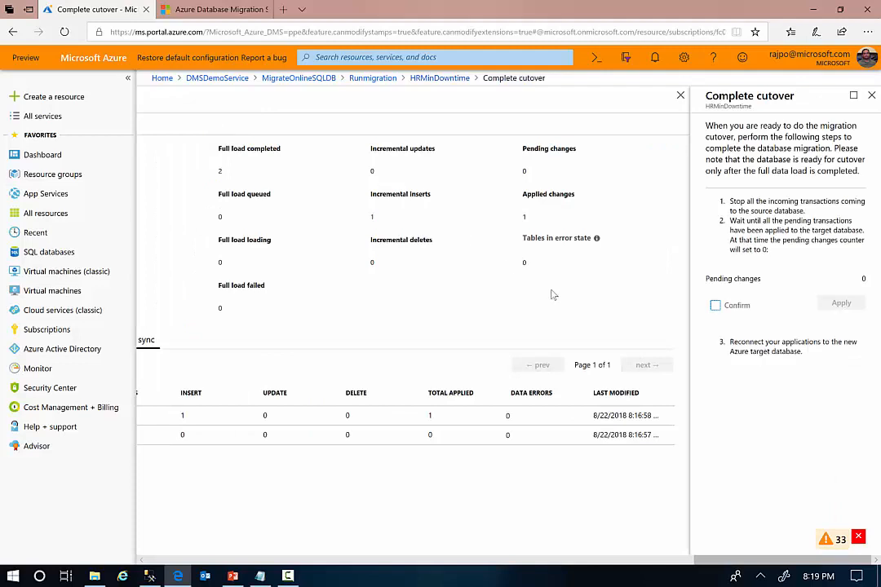
left_click(715, 305)
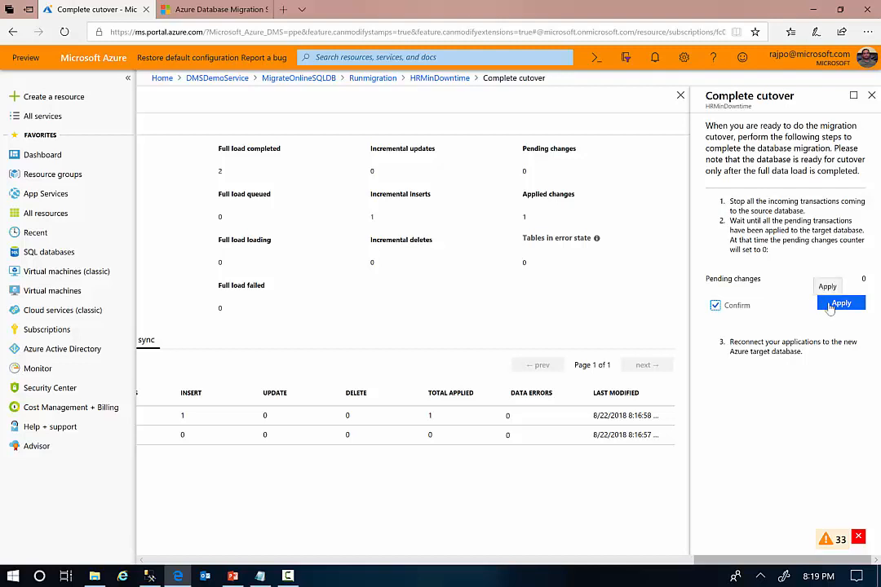
left_click(841, 302)
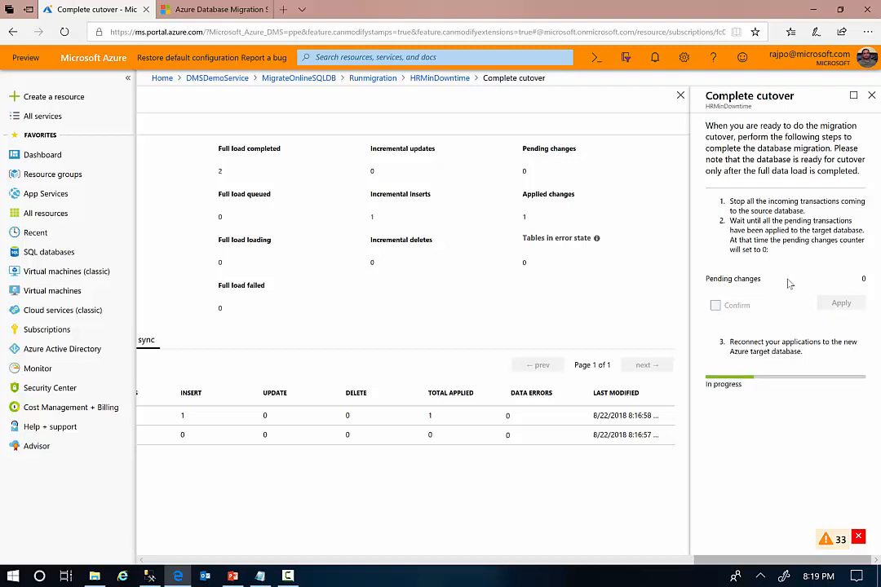
mouse_move(795, 284)
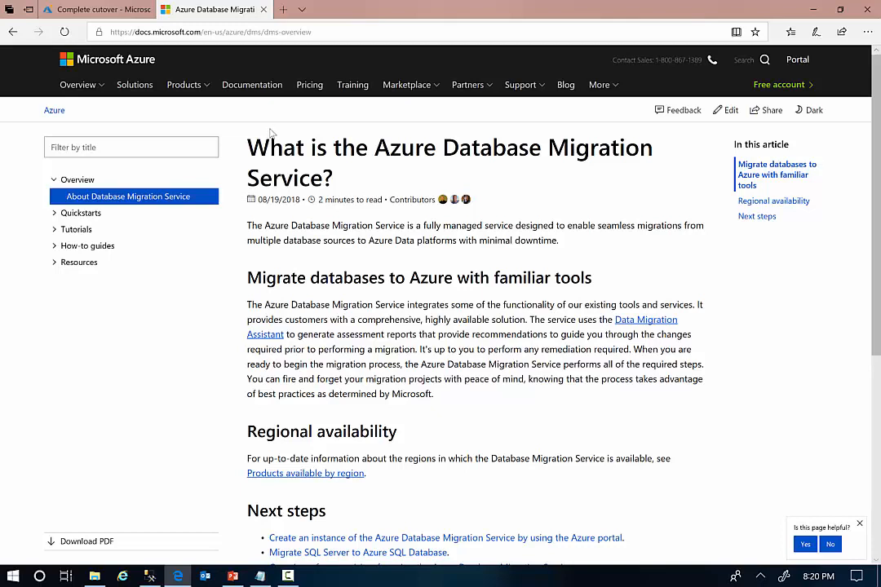
mouse_move(270, 125)
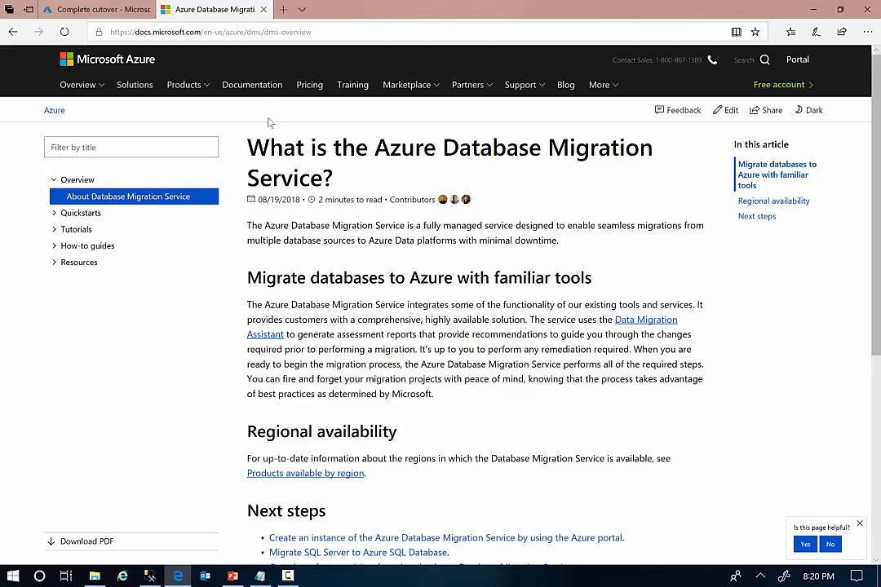